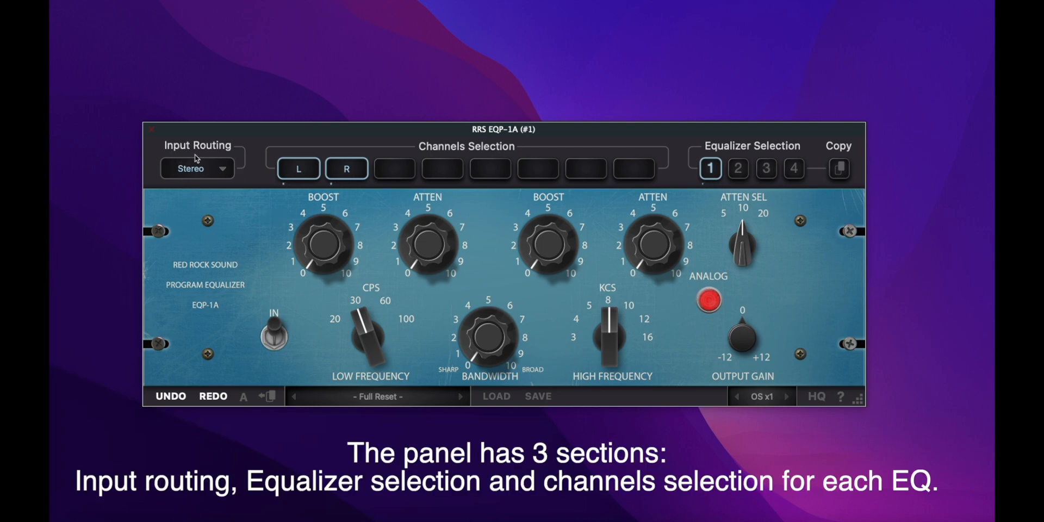
mouse_move(319, 147)
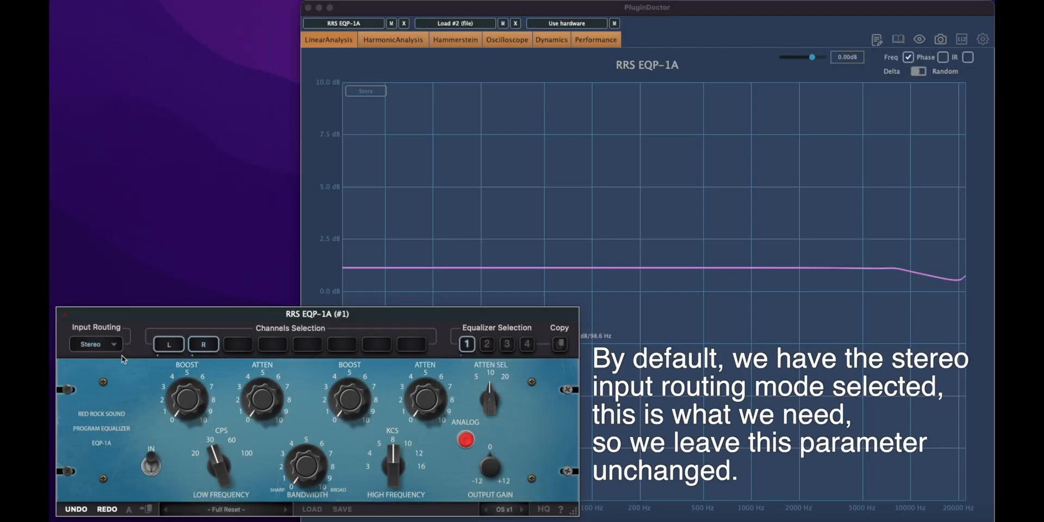
Keep Stereo routing, set EQ 1 to the left channel only and load the DRUMS_A-U-T-O-Matic Kick preset
left_click(96, 344)
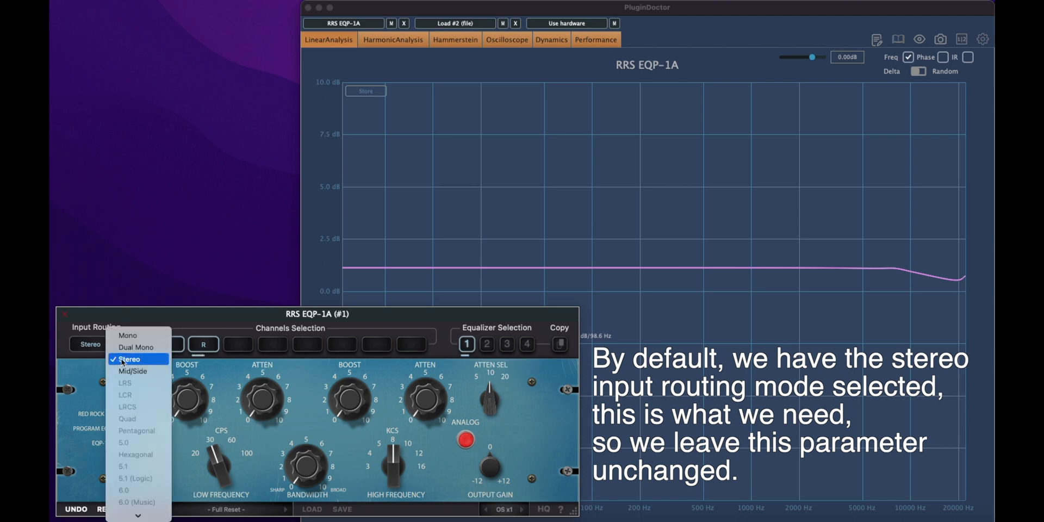
left_click(129, 359)
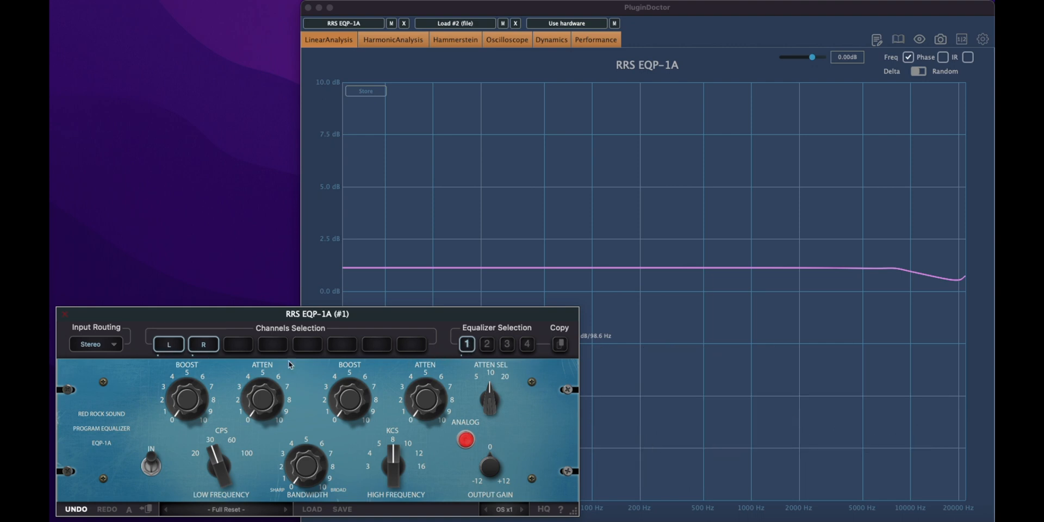
left_click(203, 345)
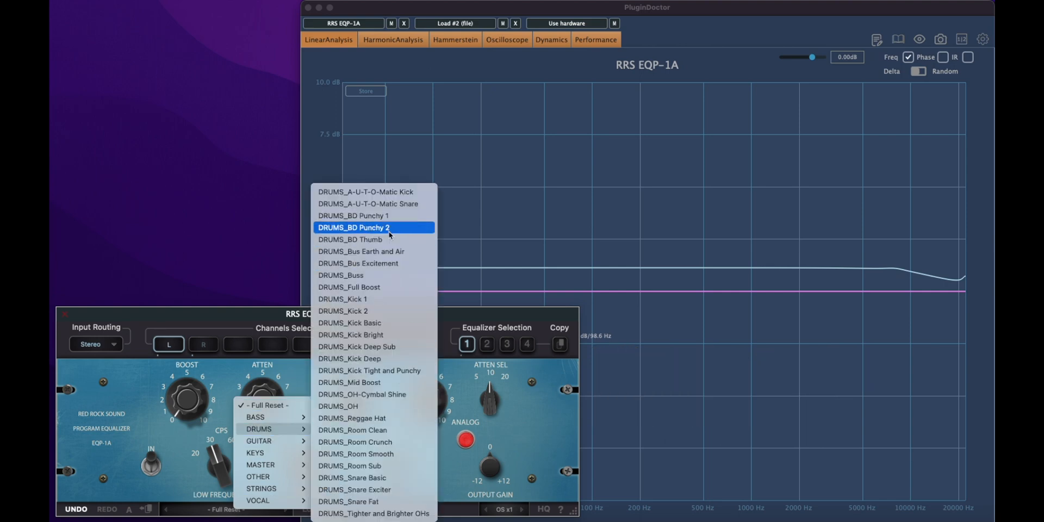
mouse_move(369, 192)
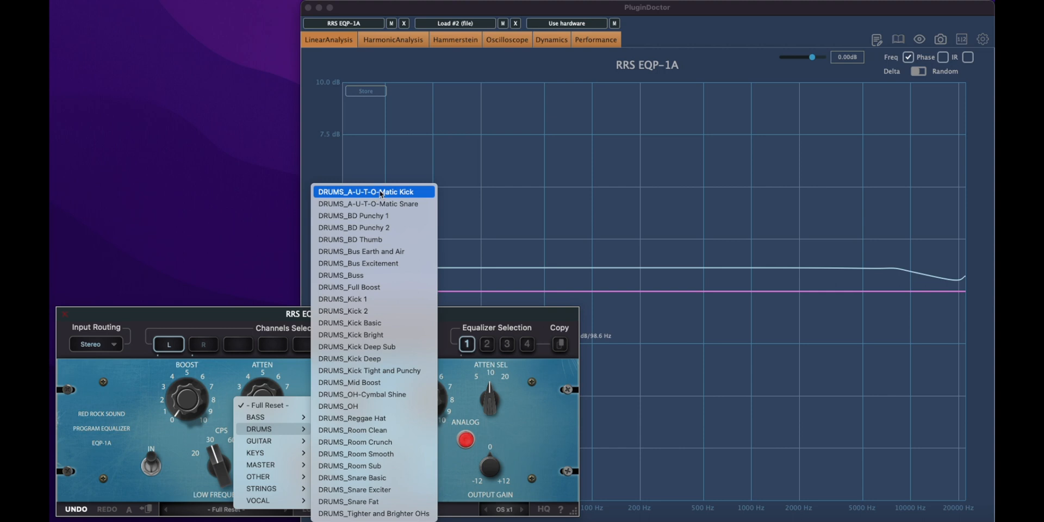
left_click(367, 191)
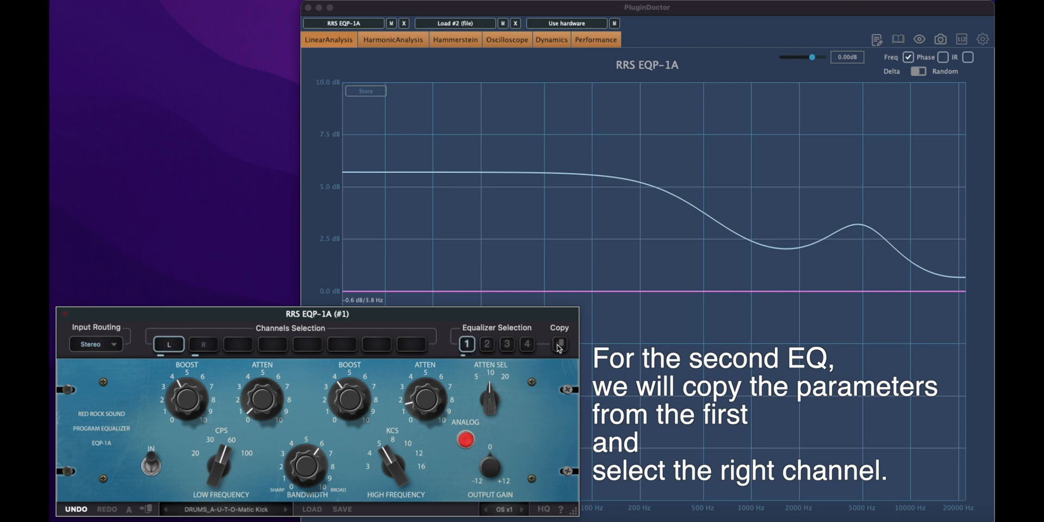
Copy EQ 1's kick settings onto EQ 2 and route EQ 2 to the right channel
left_click(558, 344)
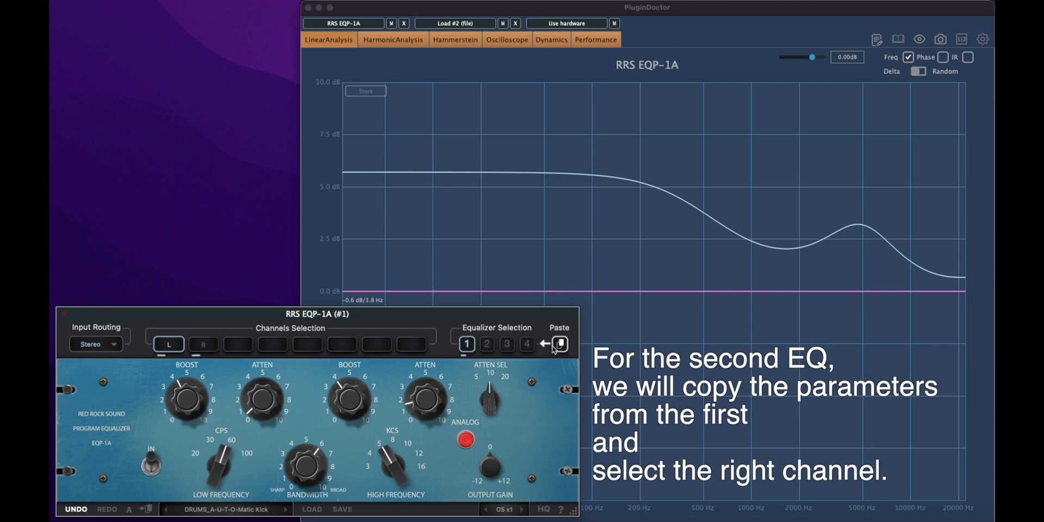
left_click(486, 344)
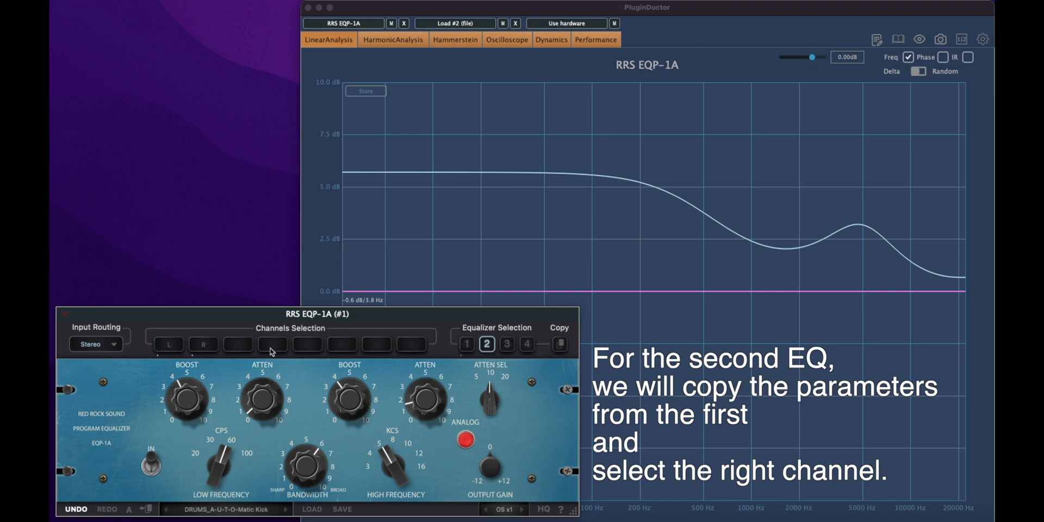
left_click(202, 345)
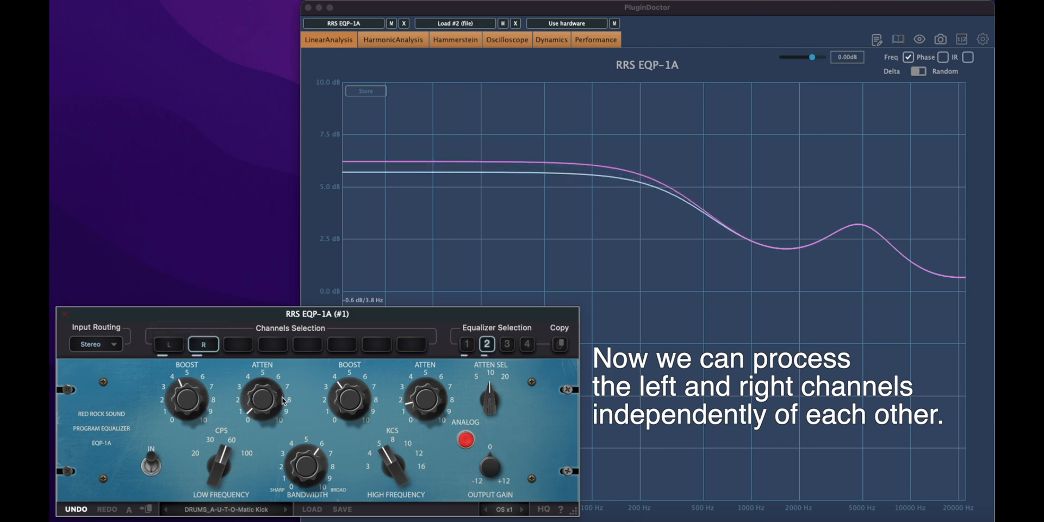
Adjust ATTEN and BOOST on EQ 2, then EQ 1's attenuation, so left and right curves differ
left_click_drag(261, 396, 261, 383)
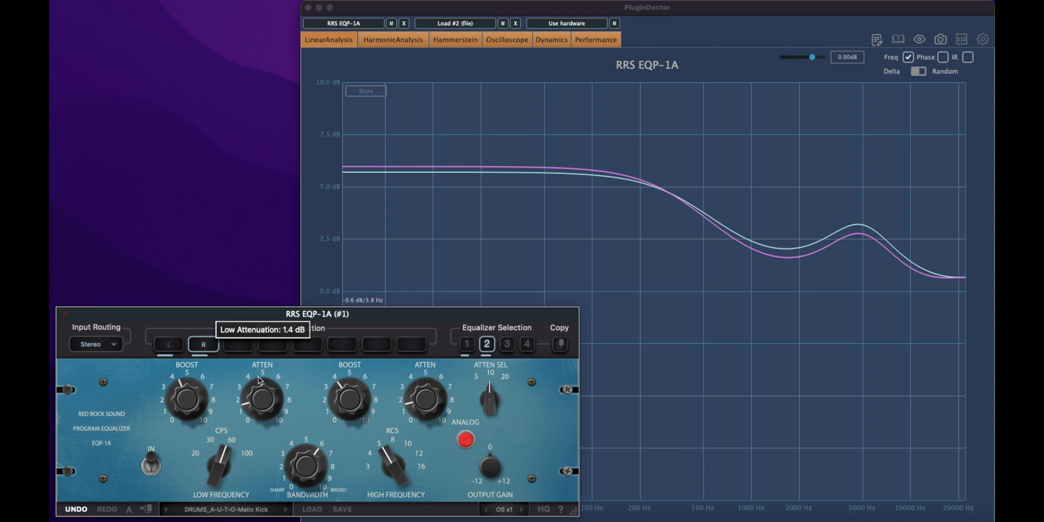
left_click_drag(350, 399, 352, 389)
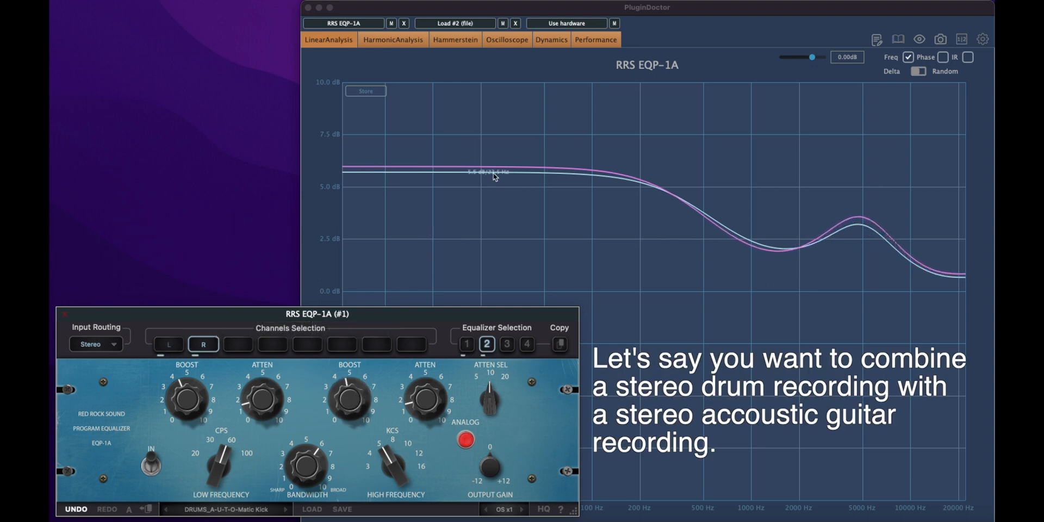
left_click(467, 344)
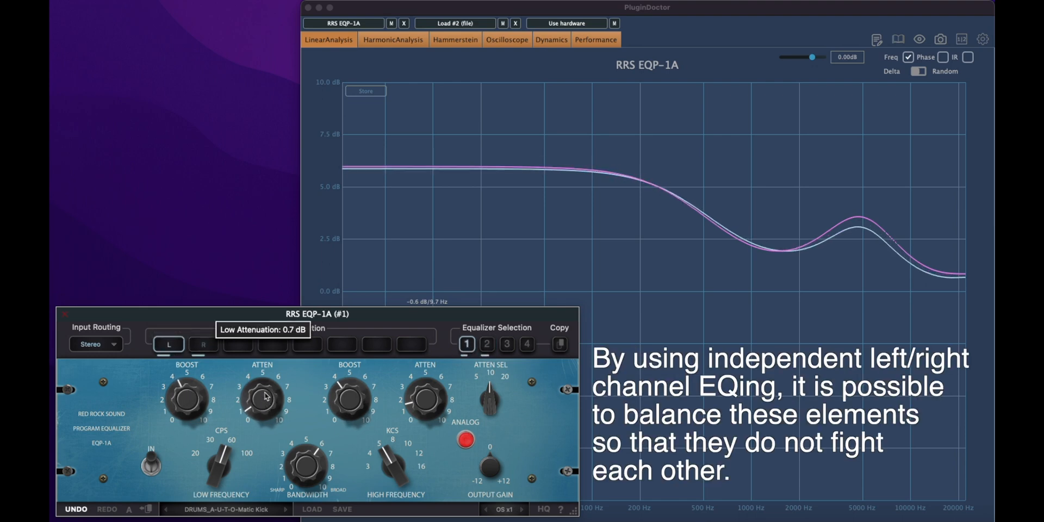
left_click_drag(262, 396, 266, 386)
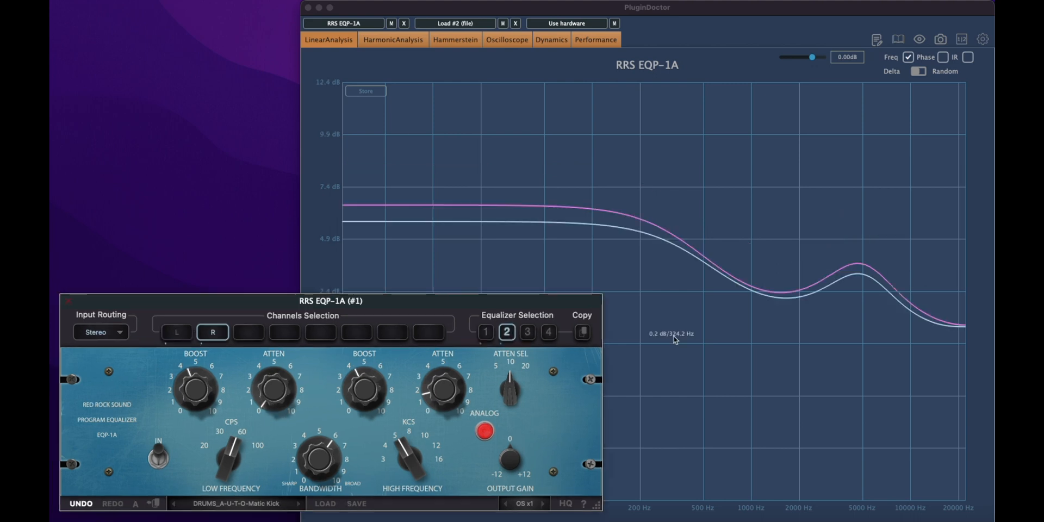
Set EQ 3 to Mid/Side input routing and assign it to the Mid channel
left_click(526, 331)
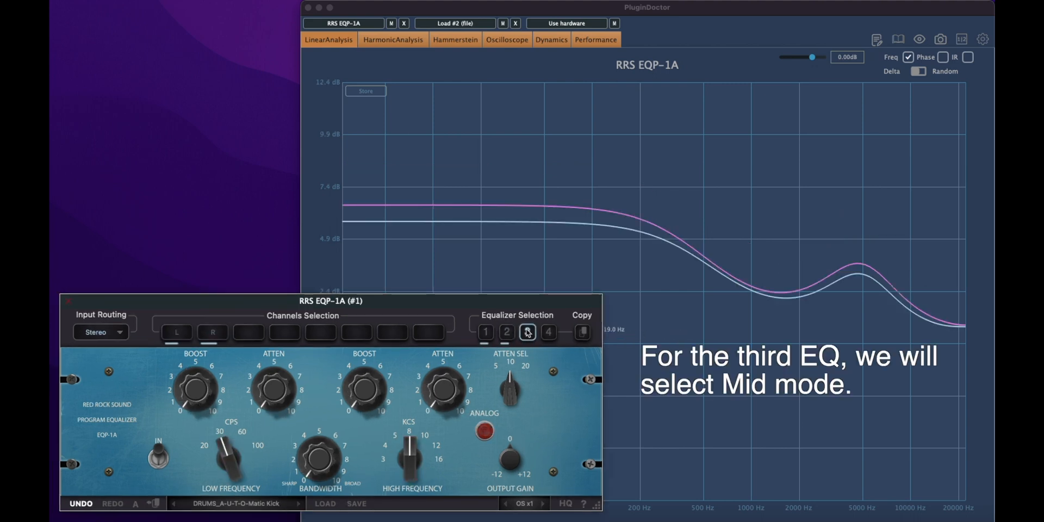
left_click(527, 331)
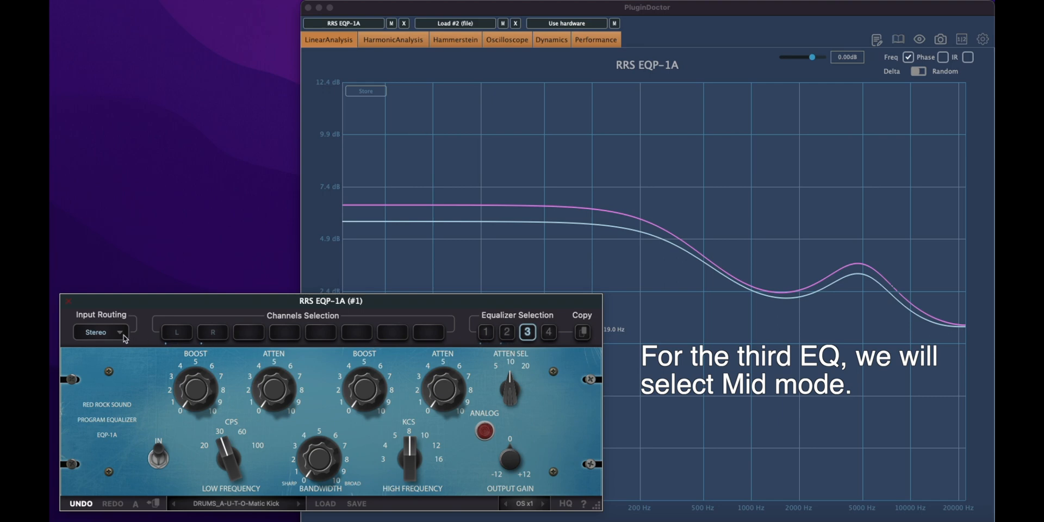
left_click(104, 333)
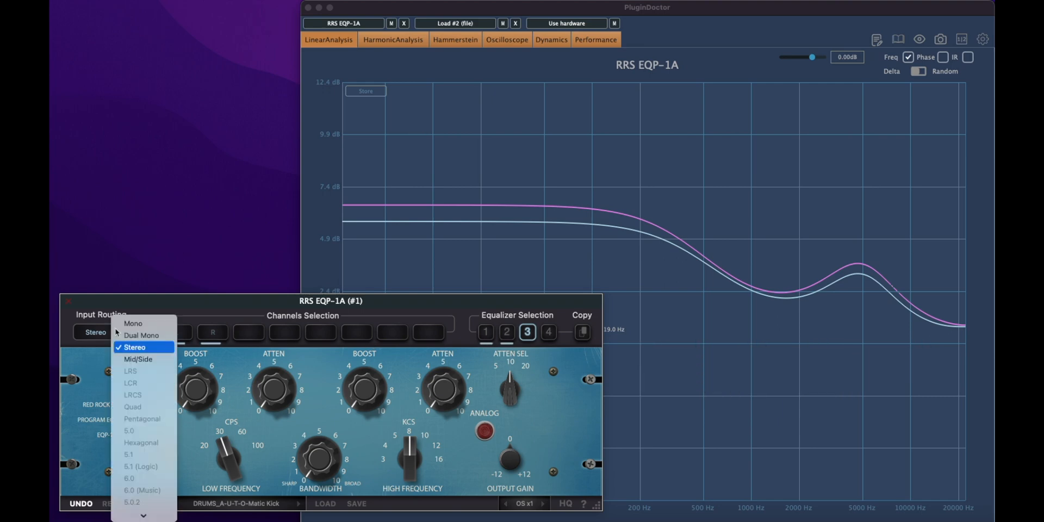
left_click(138, 359)
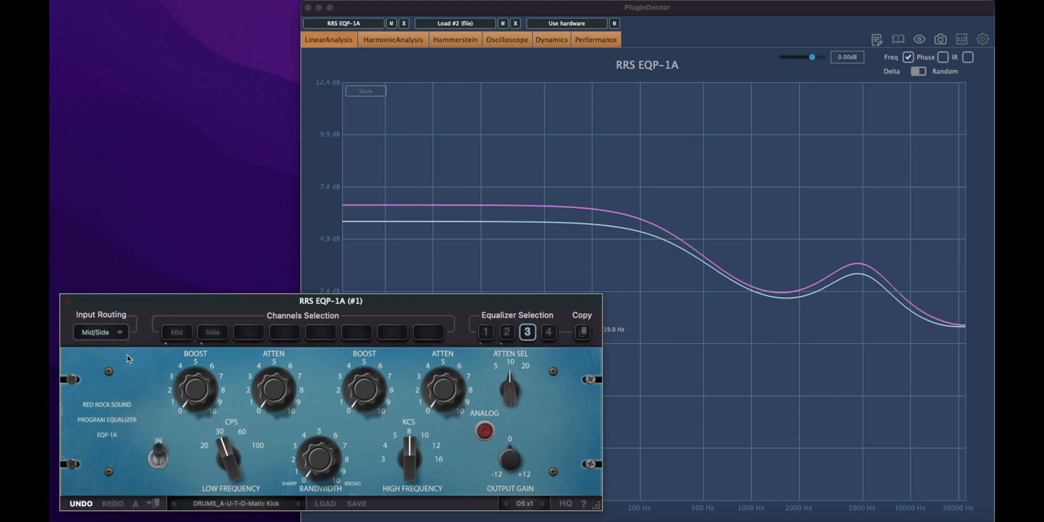
left_click(176, 332)
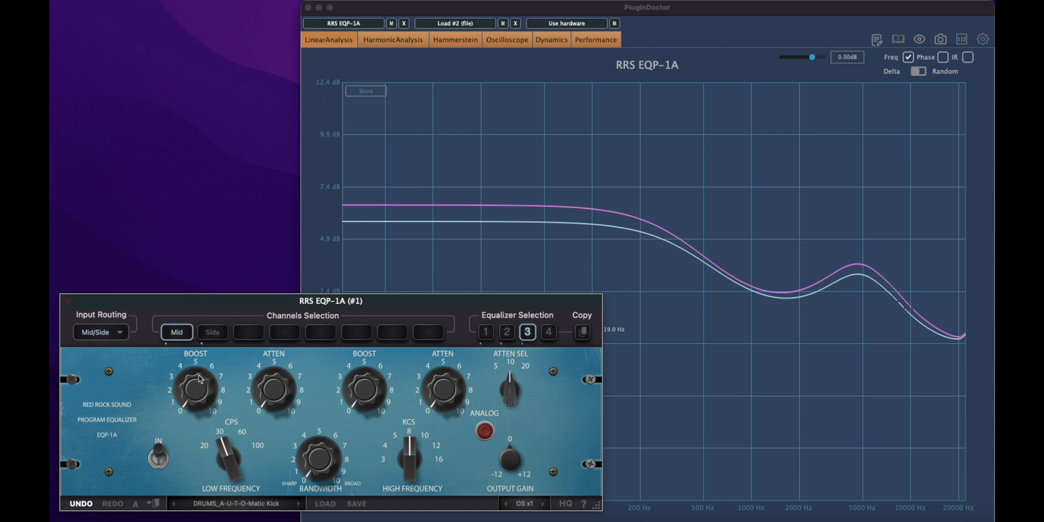
Set EQ 4 to Mid/Side routing on the Side channel and adjust its low boost
left_click(548, 331)
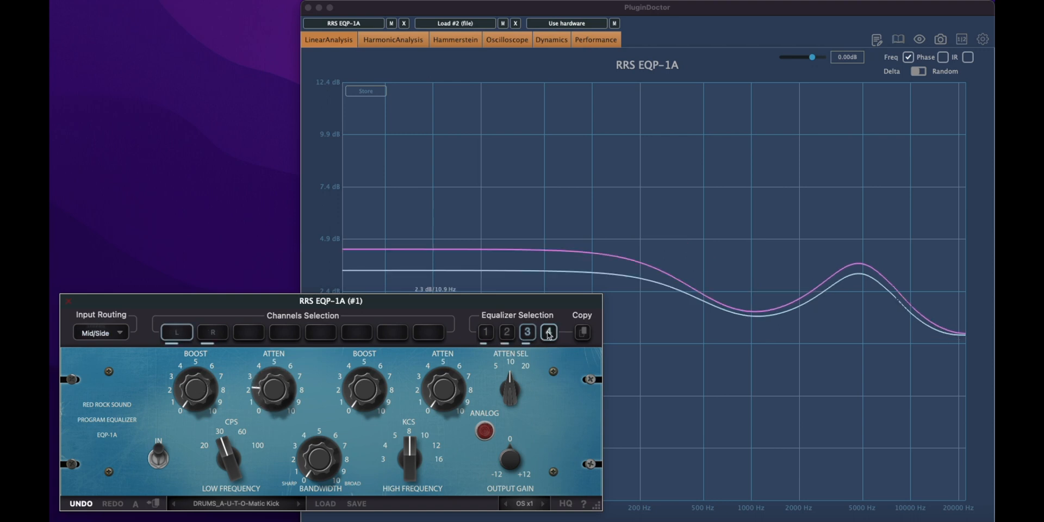
left_click(100, 333)
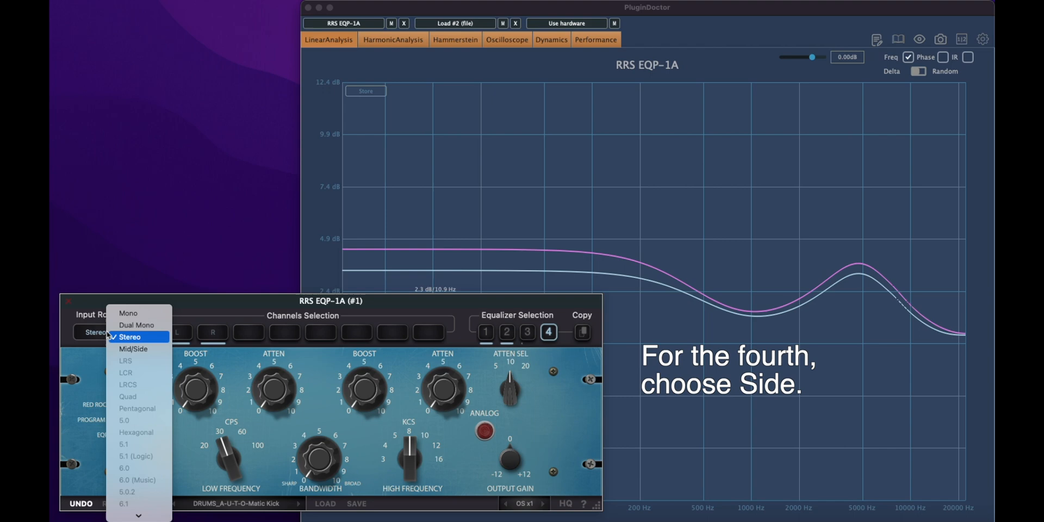
left_click(133, 349)
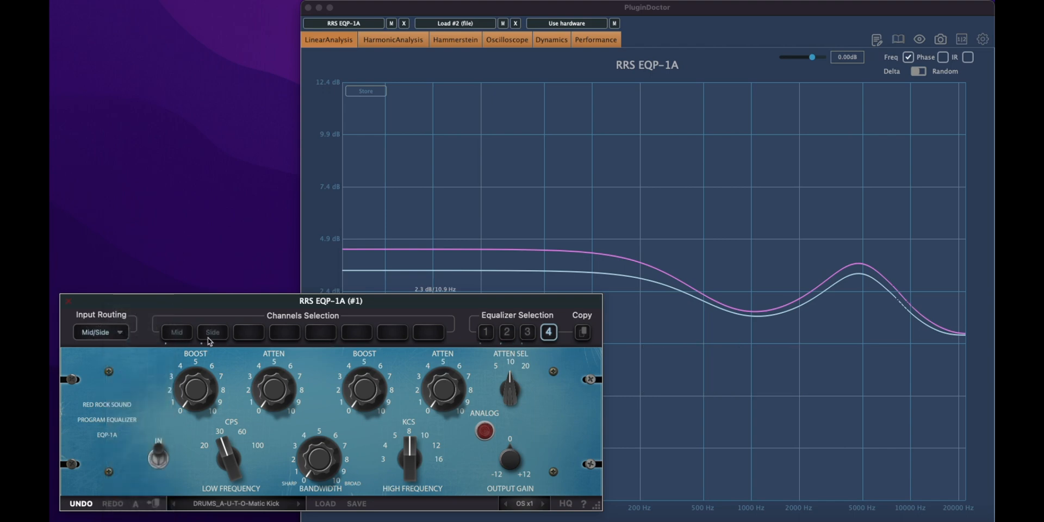
left_click(212, 333)
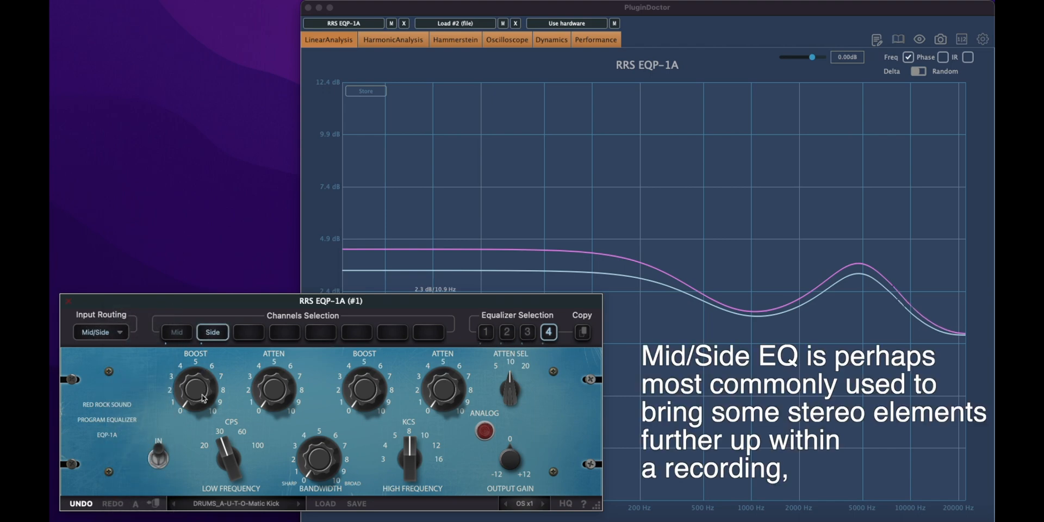
left_click_drag(194, 390, 200, 386)
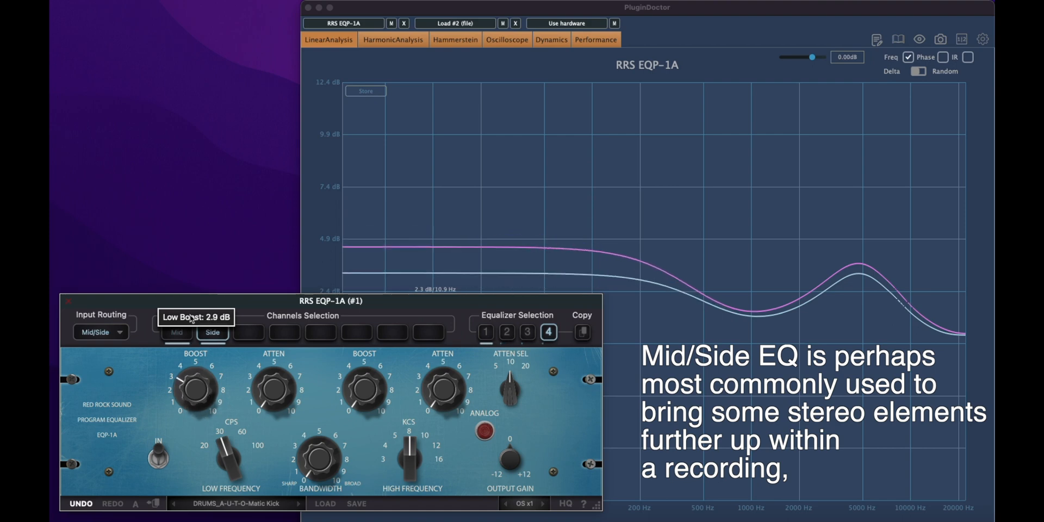
left_click(213, 333)
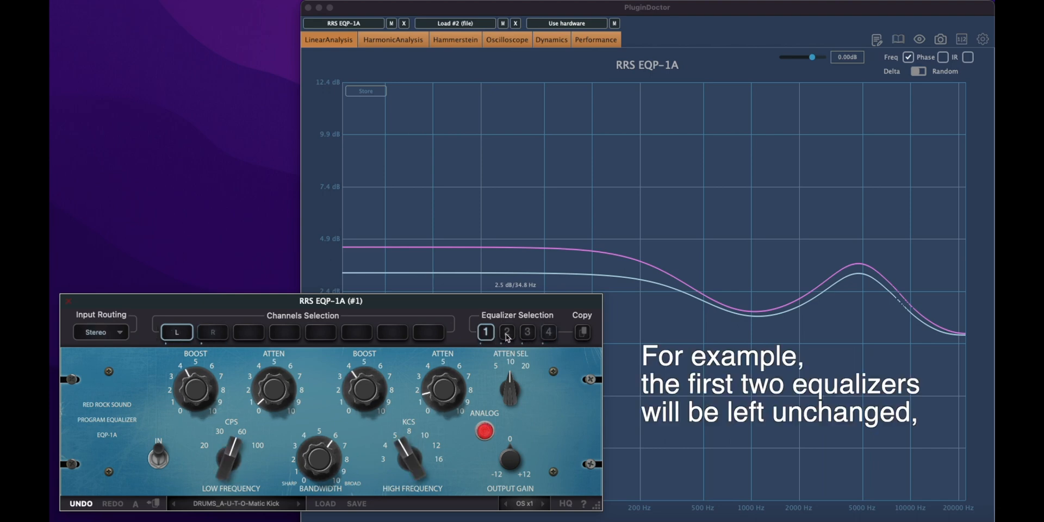
Switch EQ 3 to Stereo routing on both L and R and raise its low boost
left_click(506, 331)
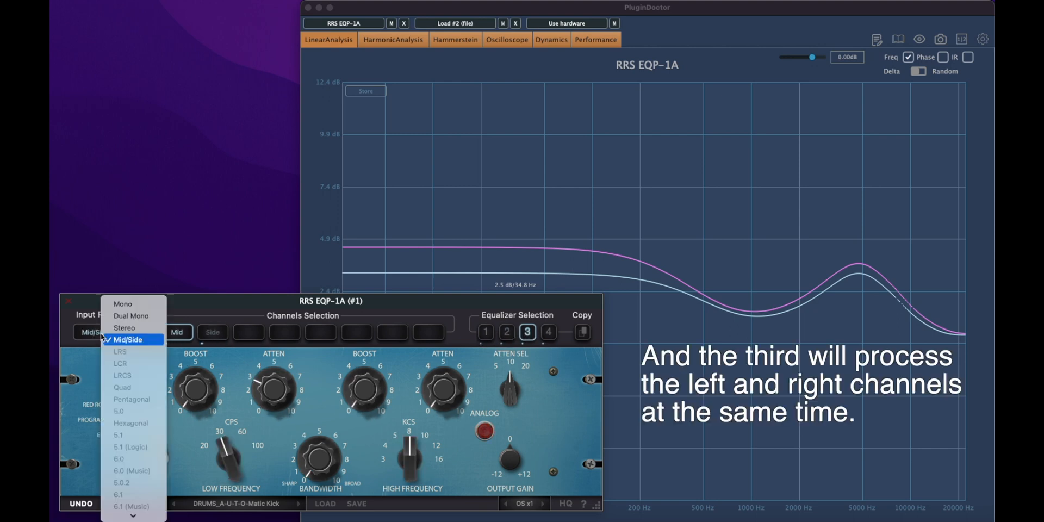
left_click(124, 327)
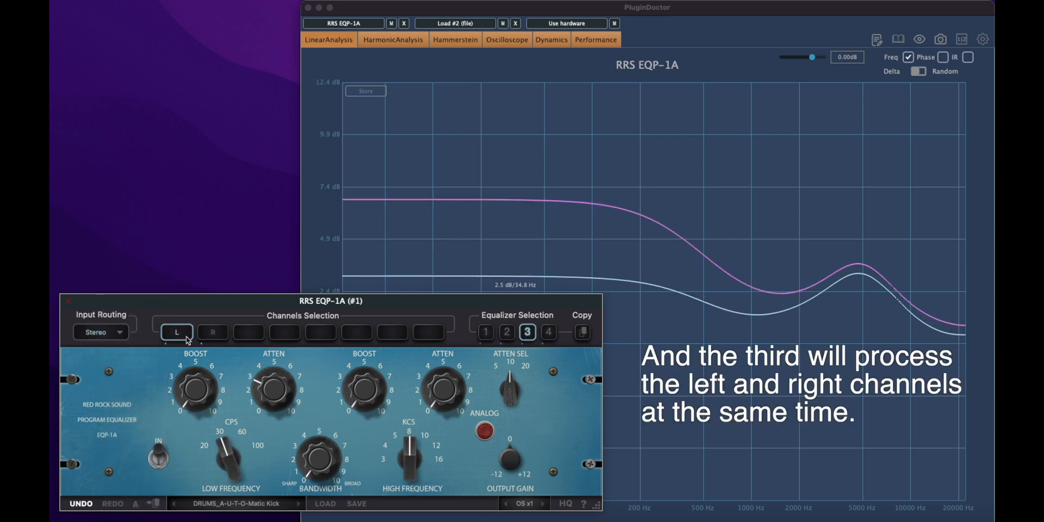
left_click(212, 331)
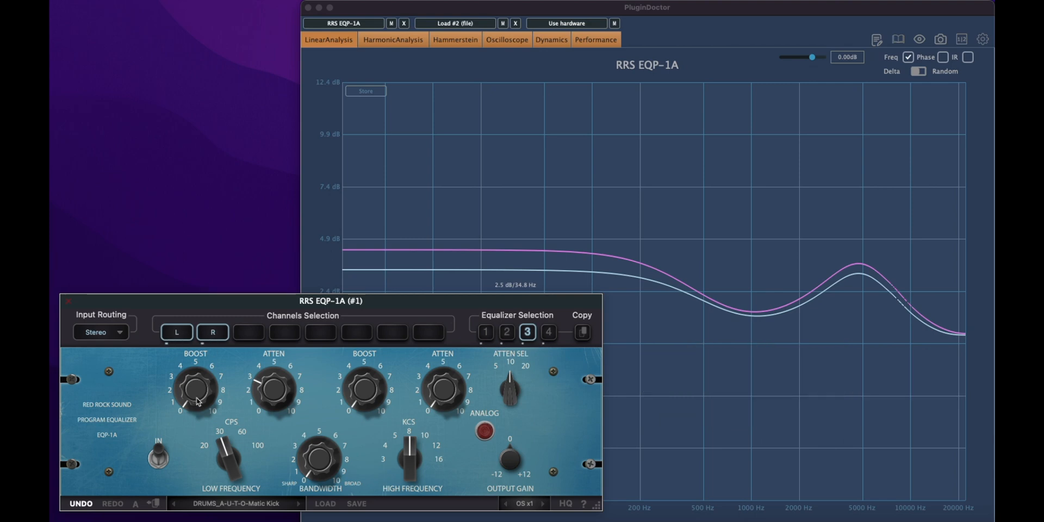
left_click_drag(195, 392, 194, 373)
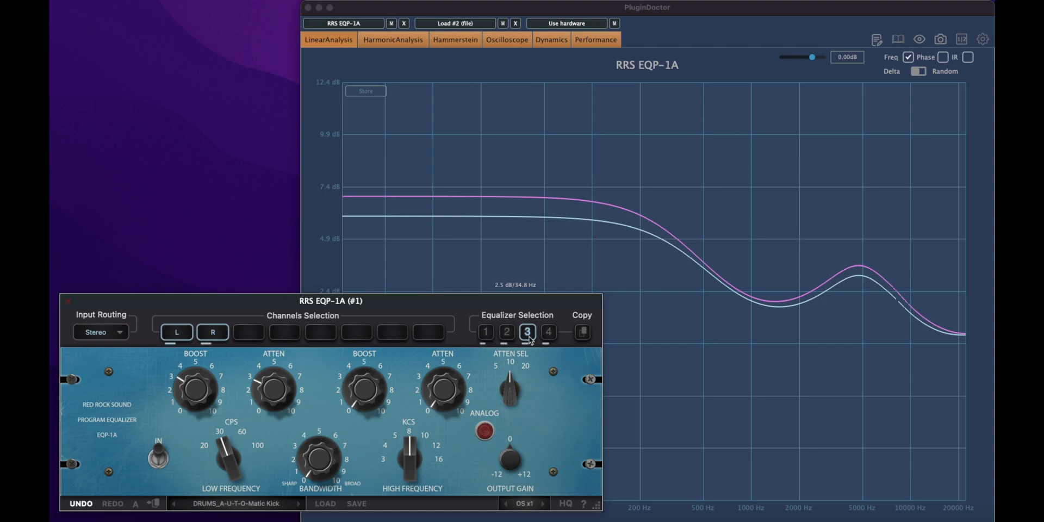
Route EQ 4 to the Mid signal and raise its low boost
left_click(547, 331)
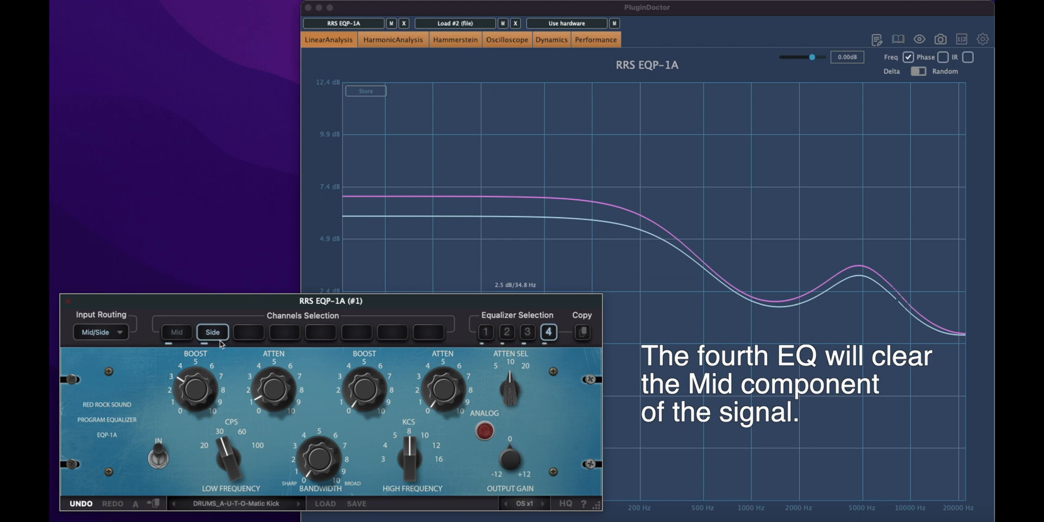
left_click(176, 333)
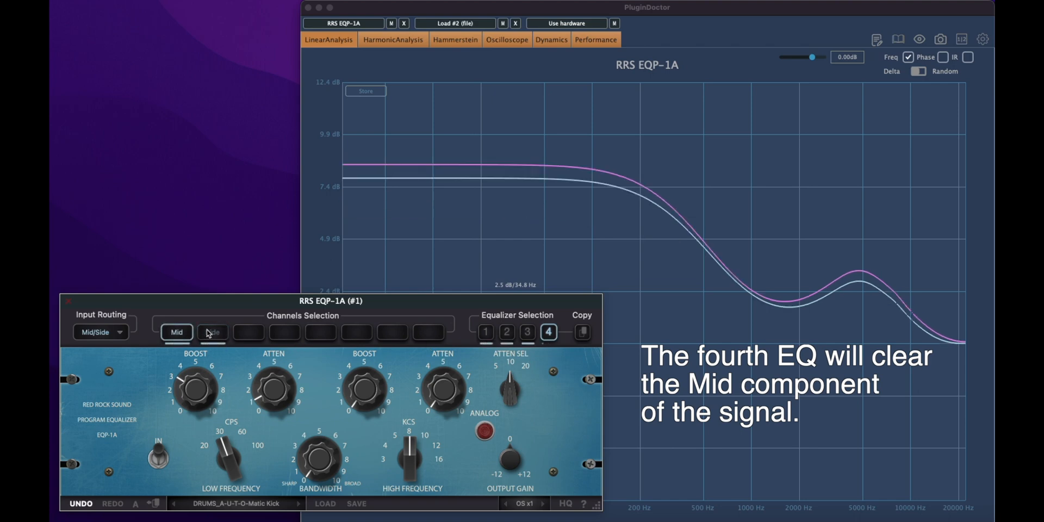
left_click_drag(195, 379, 194, 390)
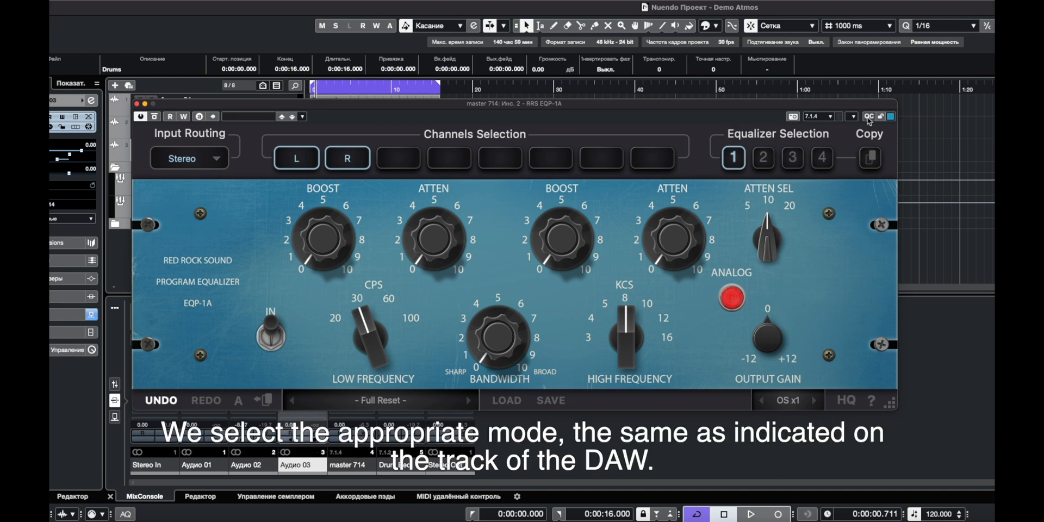
Choose 7.1.4 (DA) as the EQP-1A input routing on the Nuendo master track
left_click(817, 116)
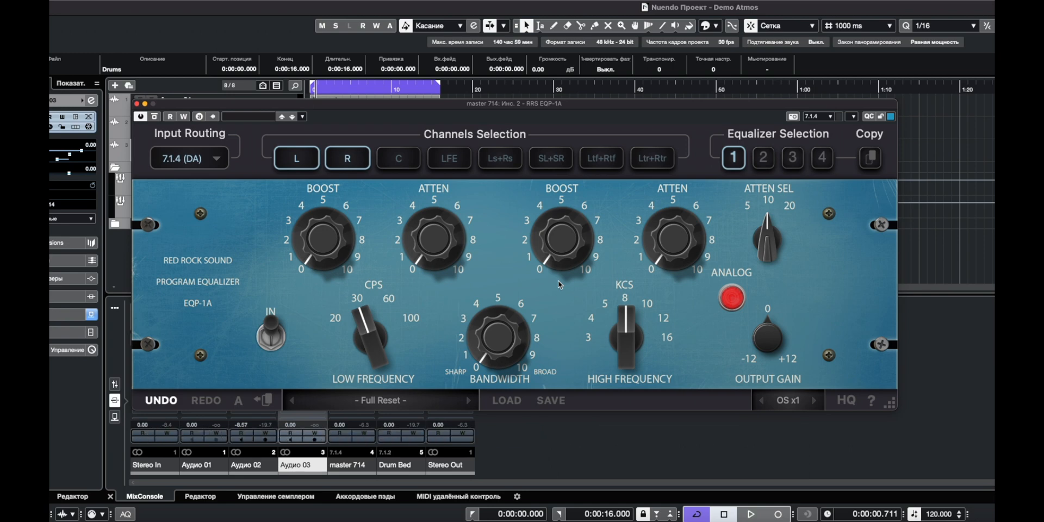
mouse_move(676, 204)
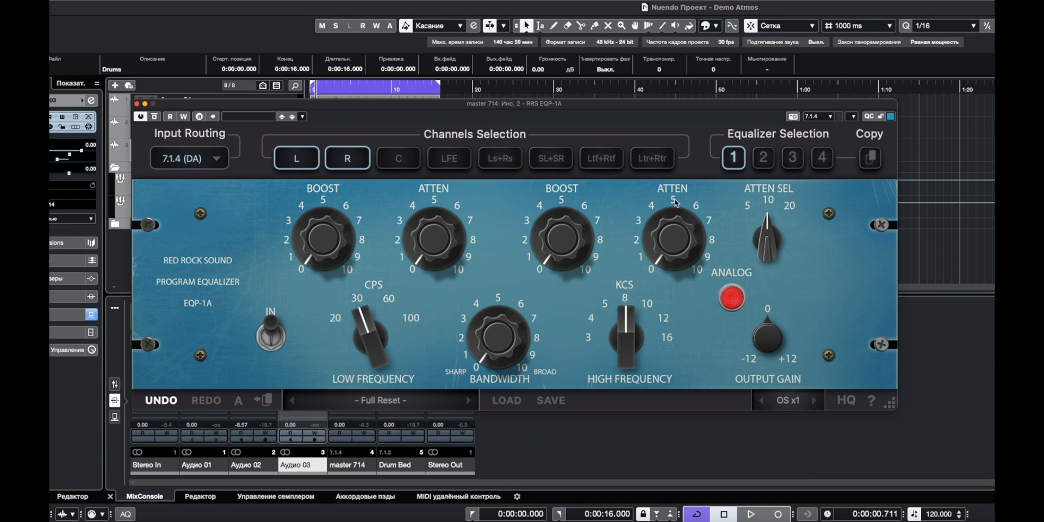
Assign the center channel to EQ 2, check EQ 3, and return to EQ 1
left_click(762, 158)
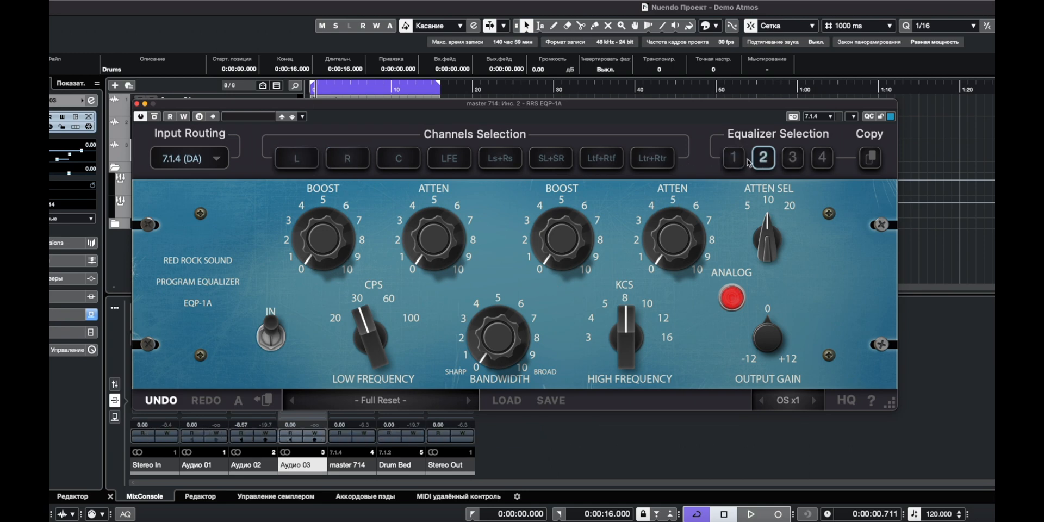
left_click(398, 159)
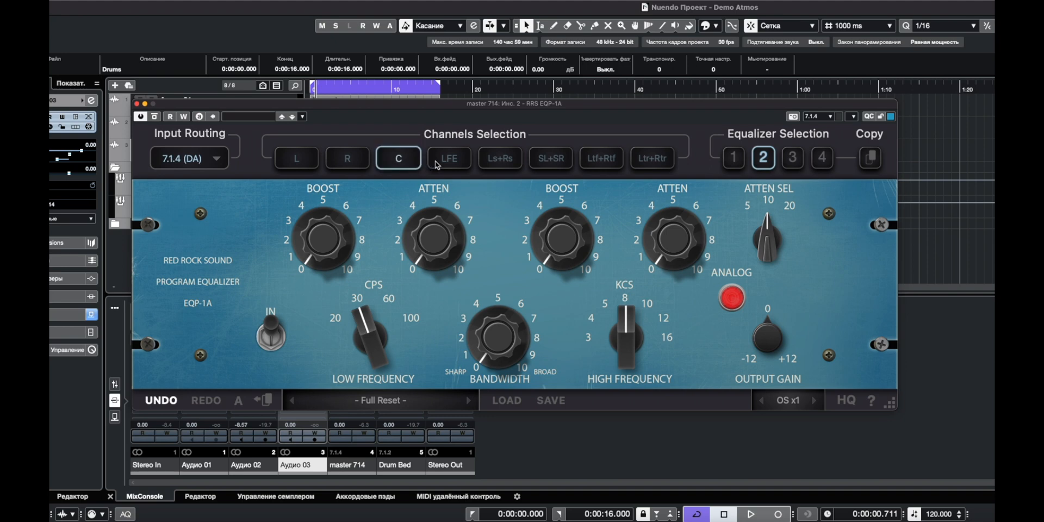
left_click(791, 157)
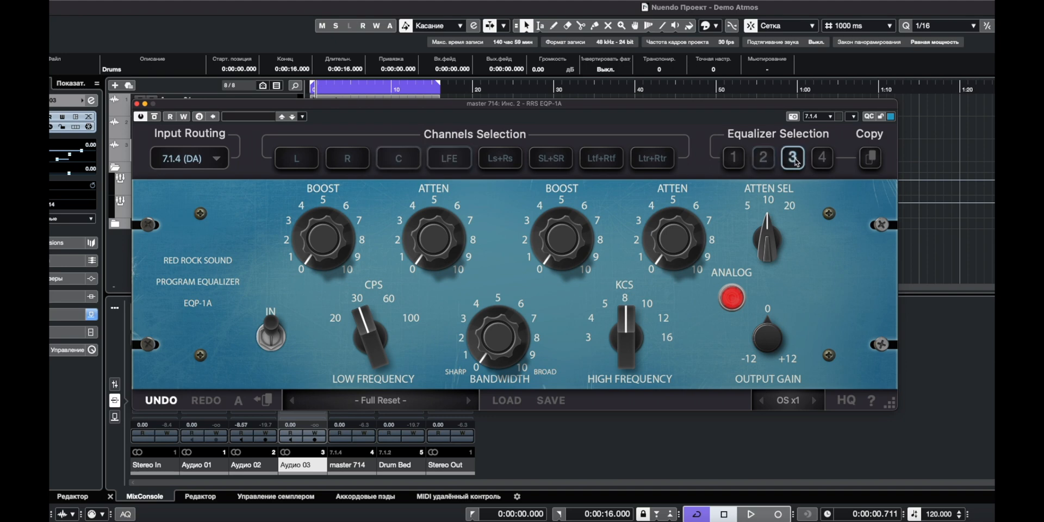
left_click(821, 158)
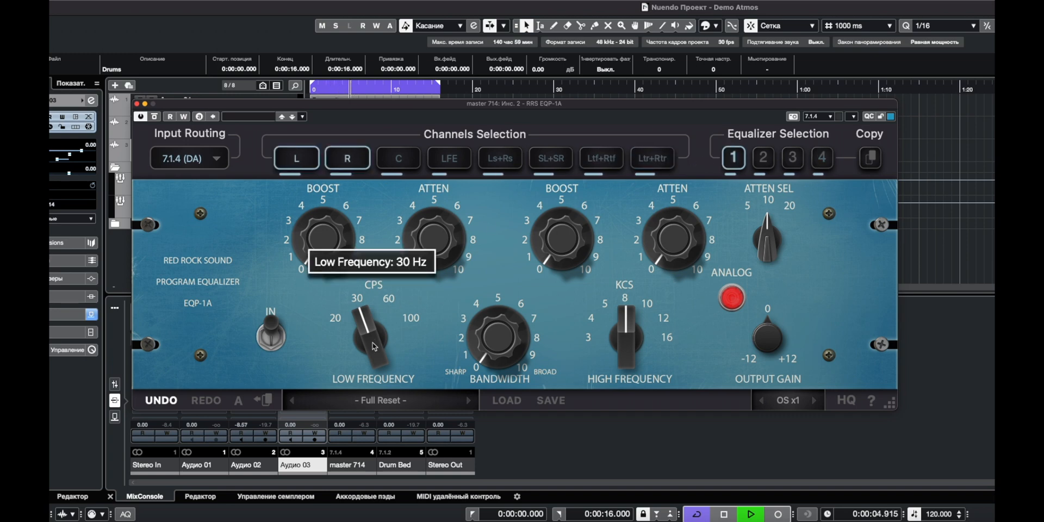
Load DRUMS_A-U-T-O-Matic Snare on EQ 1, copy it, raise EQ 2's low frequency and move to EQ 3
left_click(379, 400)
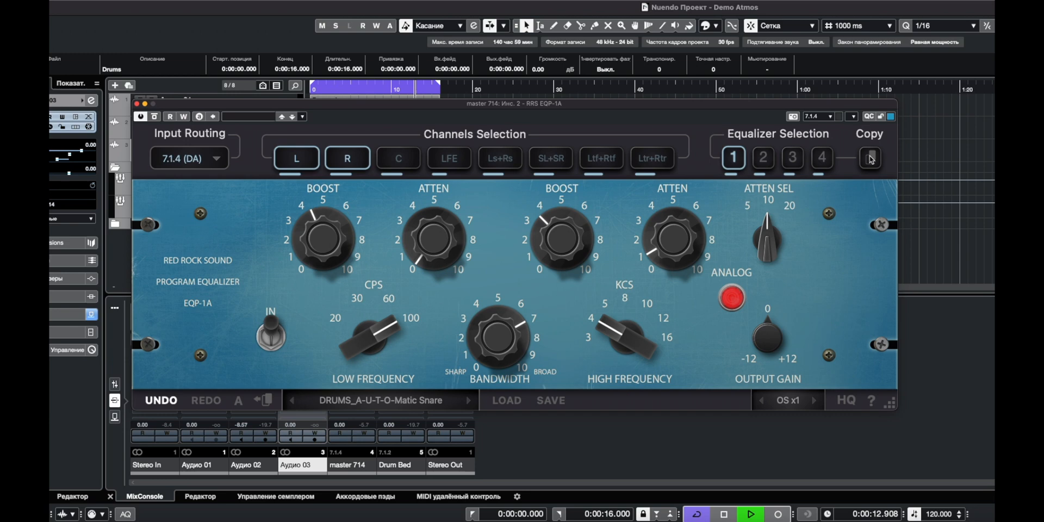
left_click(762, 159)
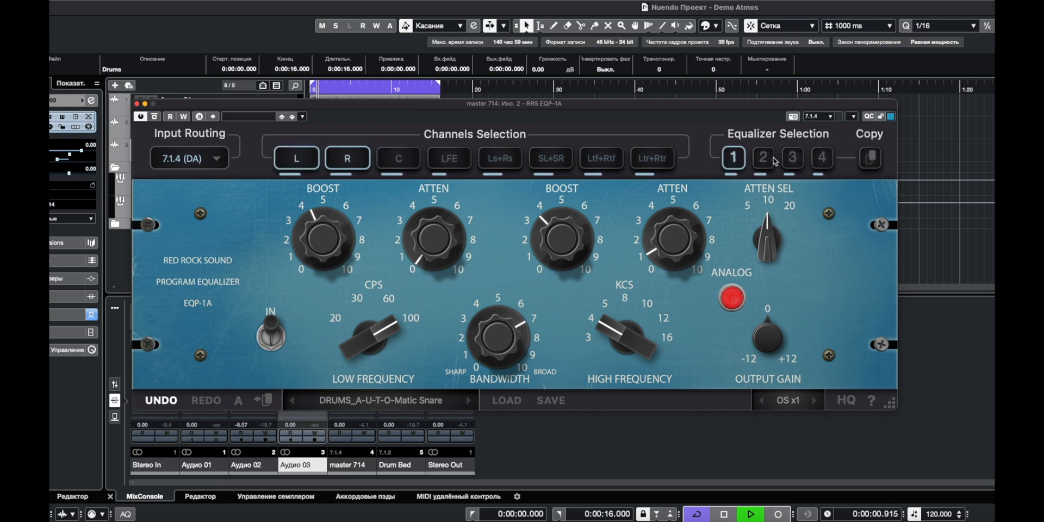
left_click(763, 157)
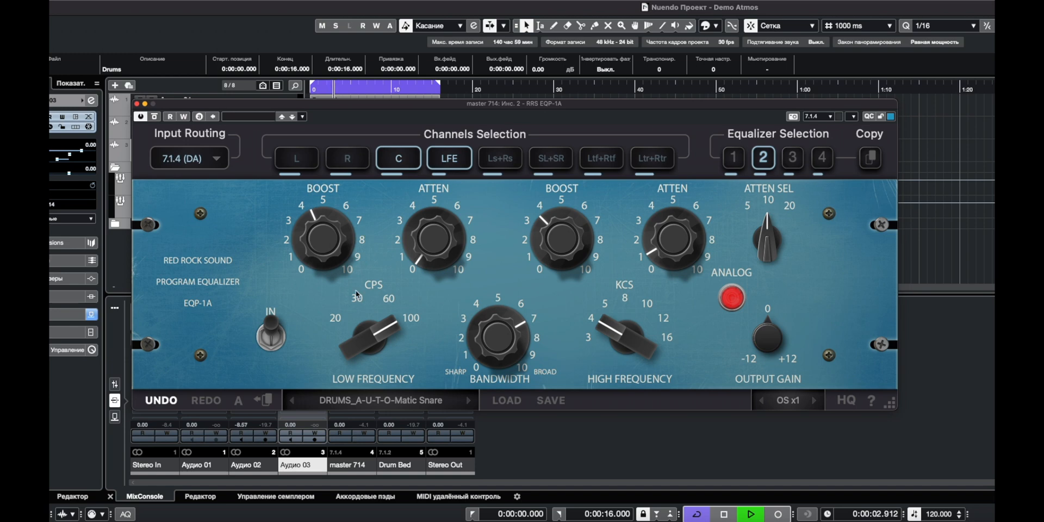
left_click_drag(323, 239, 330, 233)
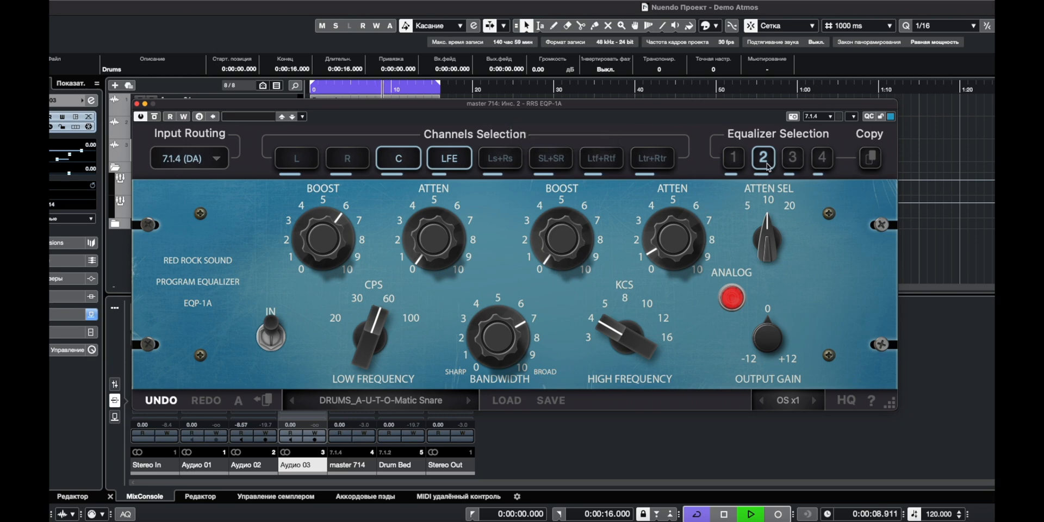
left_click(791, 158)
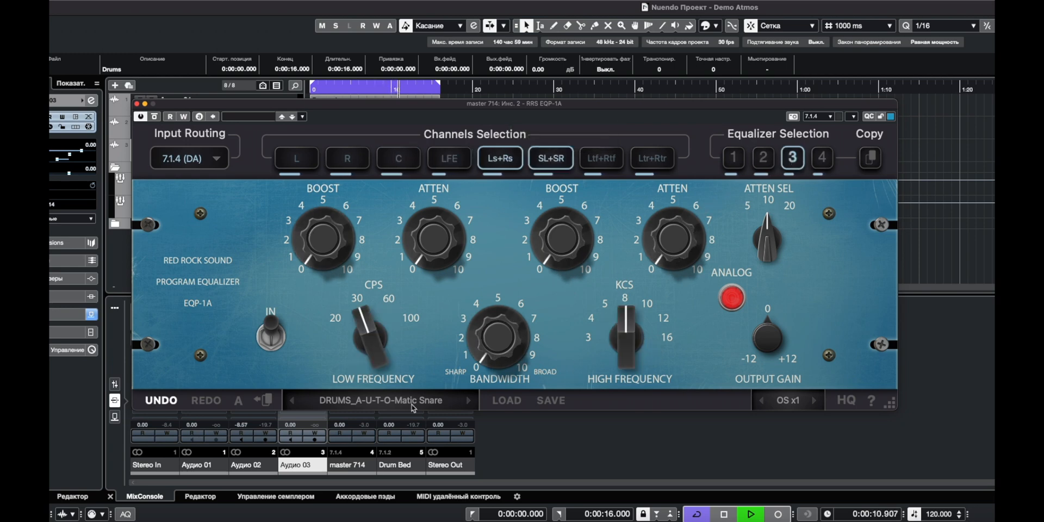
Load the DRUMS_Snare Basic preset for EQ 4's height channels, then review EQ 3 and EQ 1
left_click(432, 434)
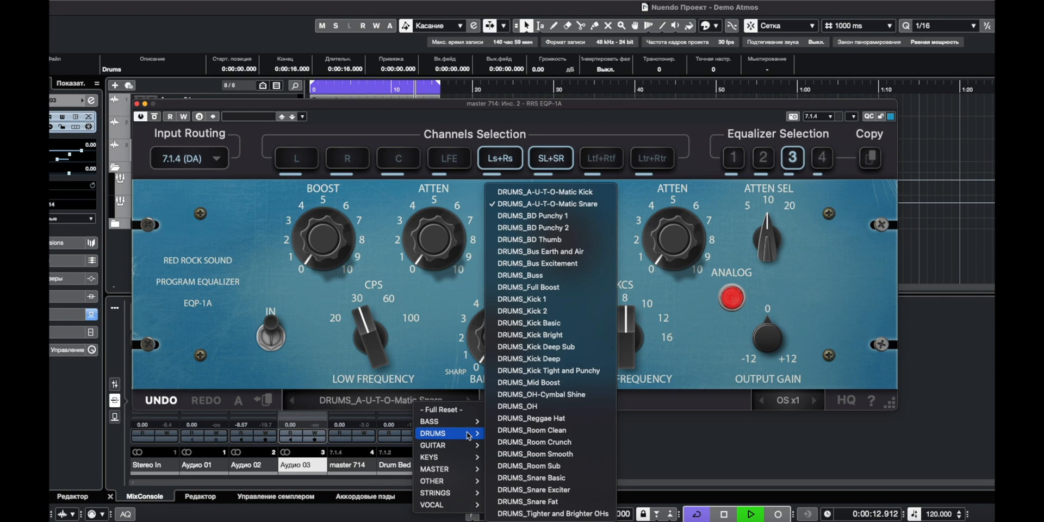
mouse_move(550, 346)
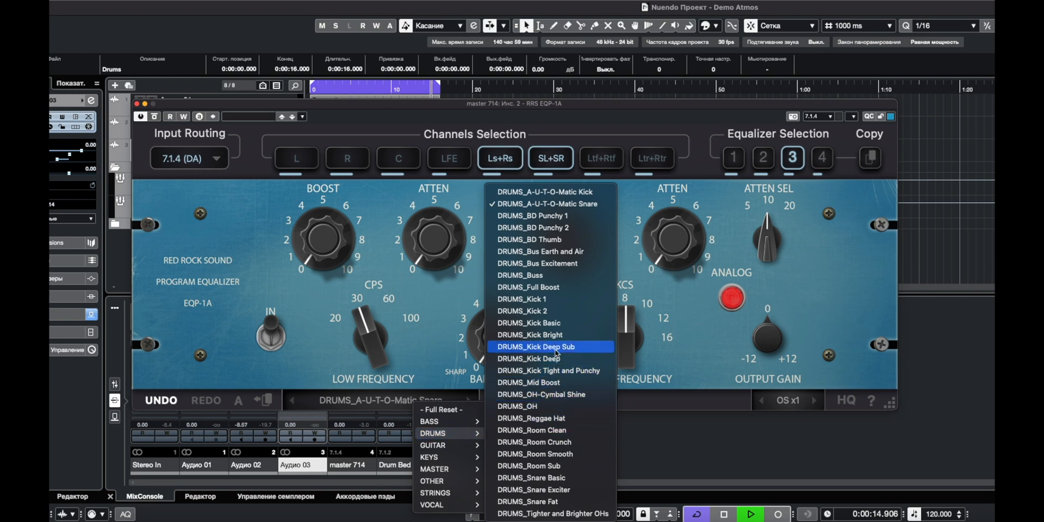
mouse_move(540, 465)
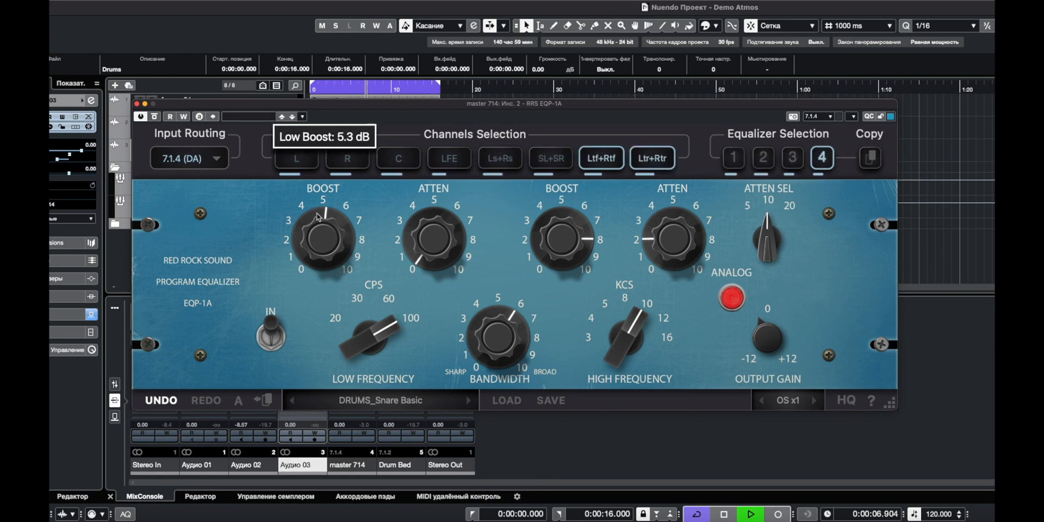
left_click(792, 157)
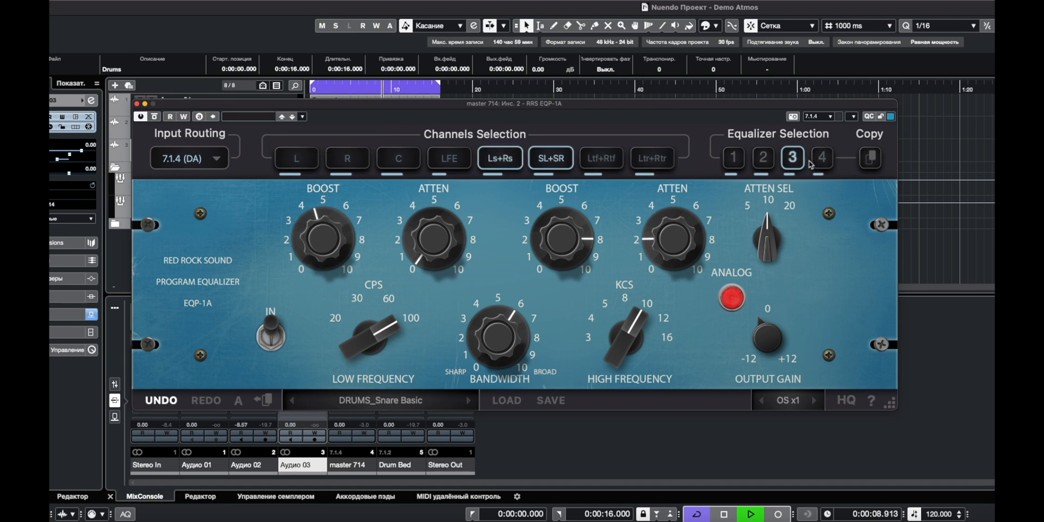
left_click(732, 157)
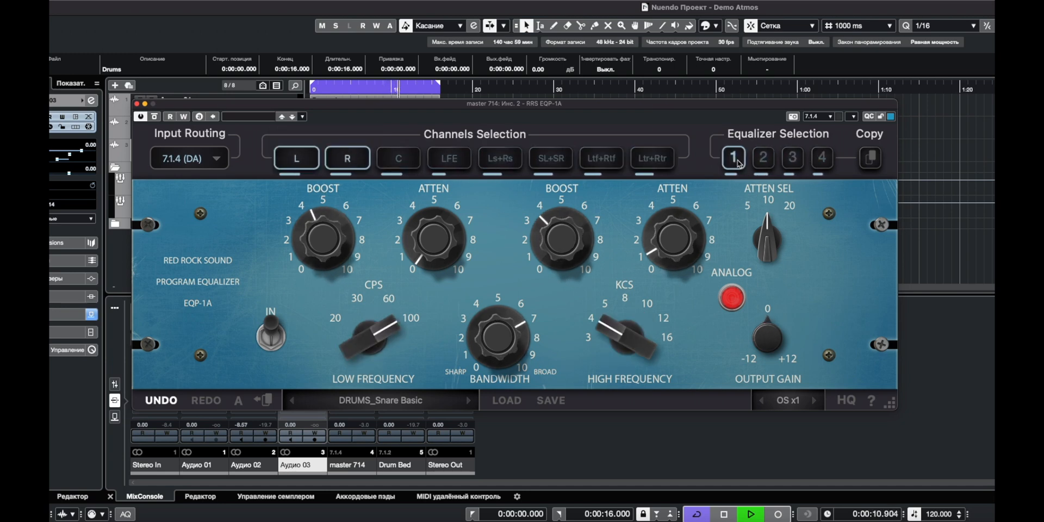